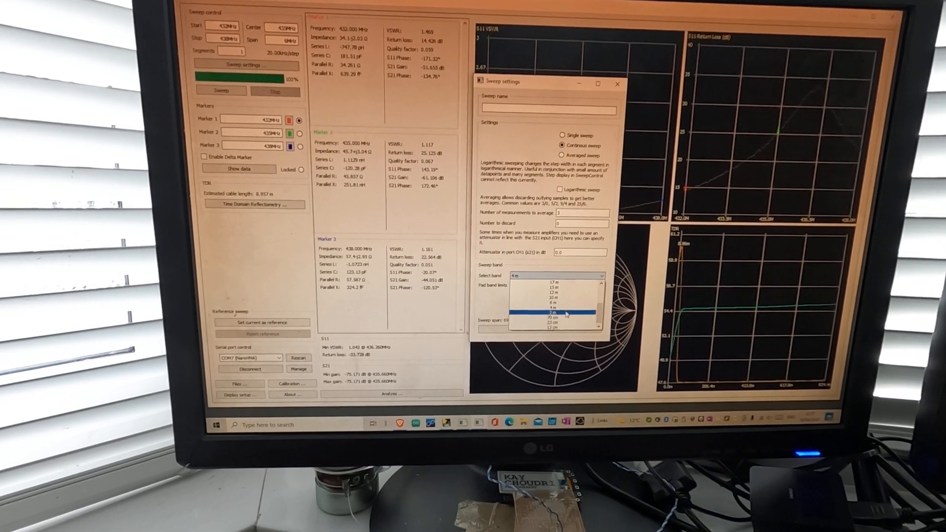
Select the 2 m band (144–146 MHz) as the sweep range.
click(556, 313)
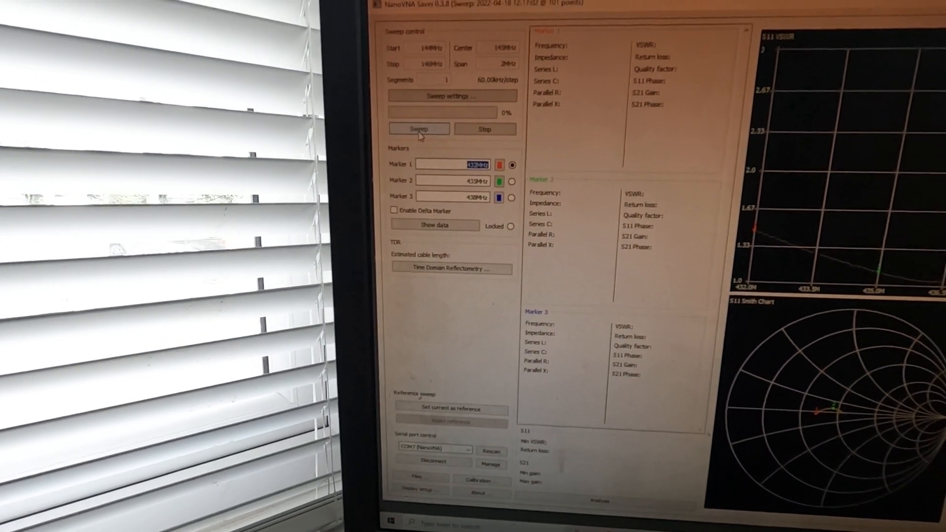
Run a sweep across 144–146 MHz to populate VSWR and Smith charts with markers at 144, 145, 146 MHz.
click(418, 128)
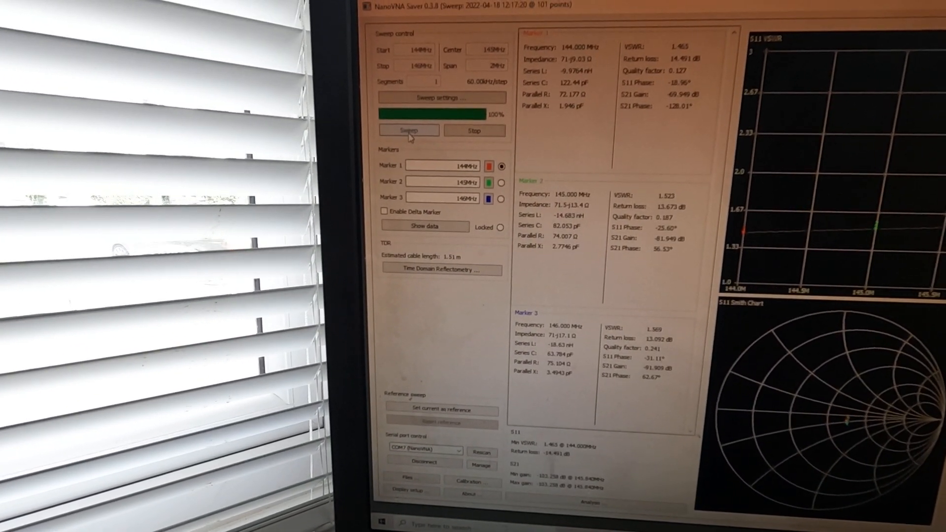